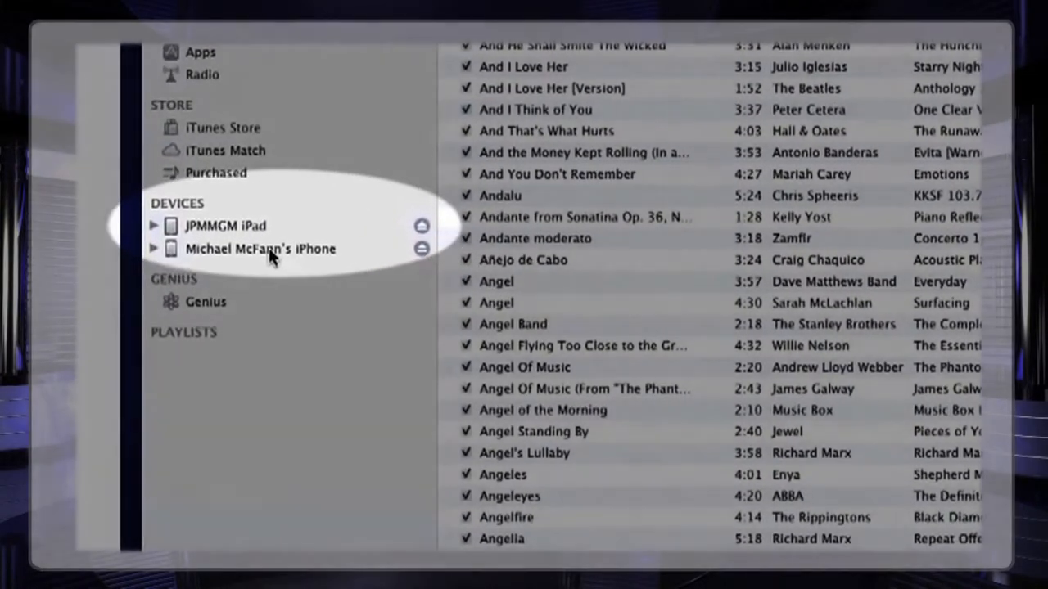
- Select the connected iPhone under Devices and scroll through its Summary page
click(259, 248)
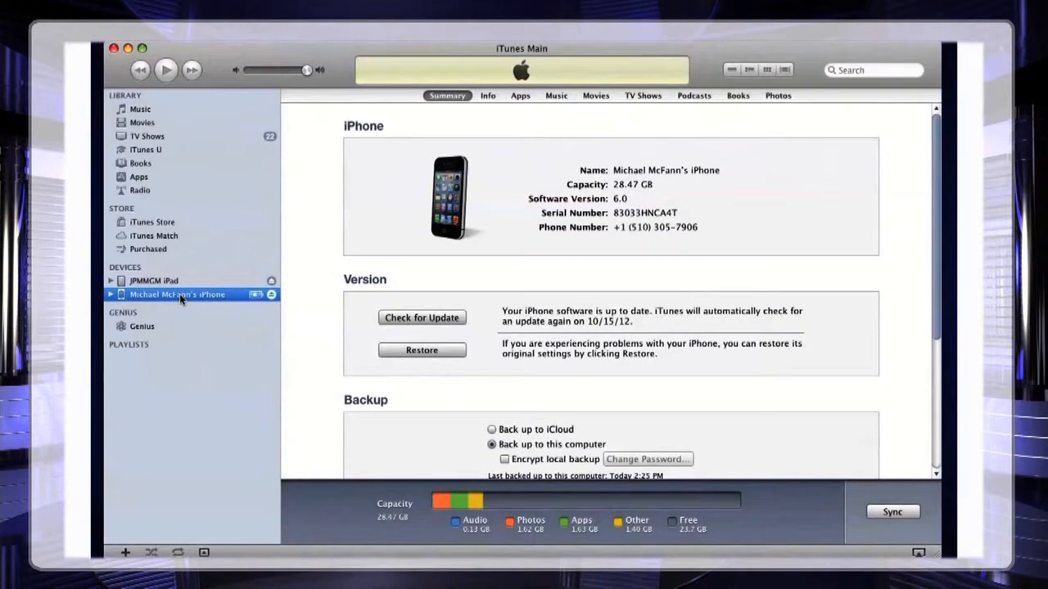
mouse_move(321, 238)
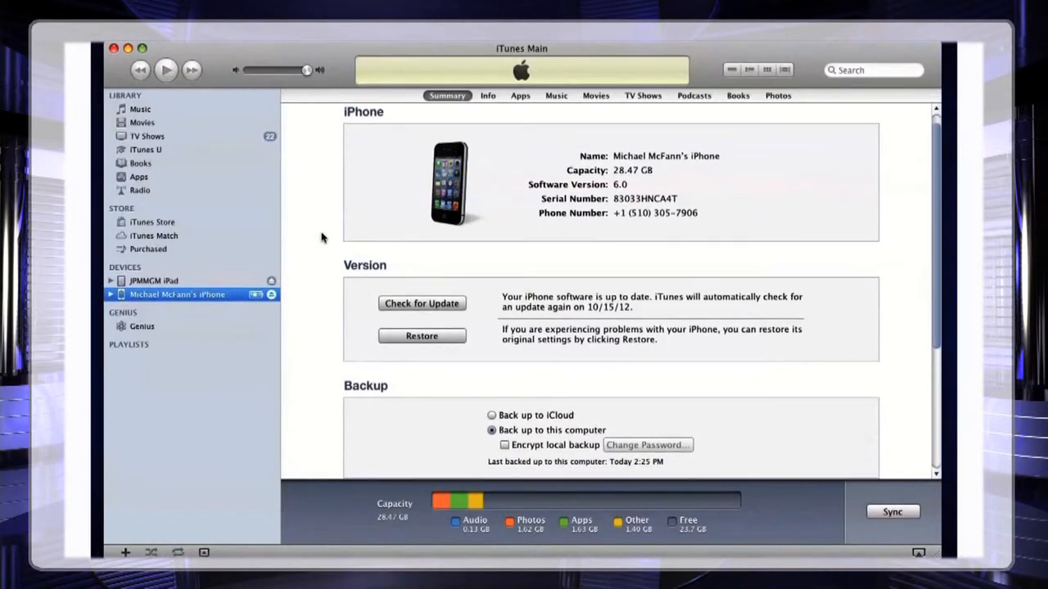
scroll(down, 3)
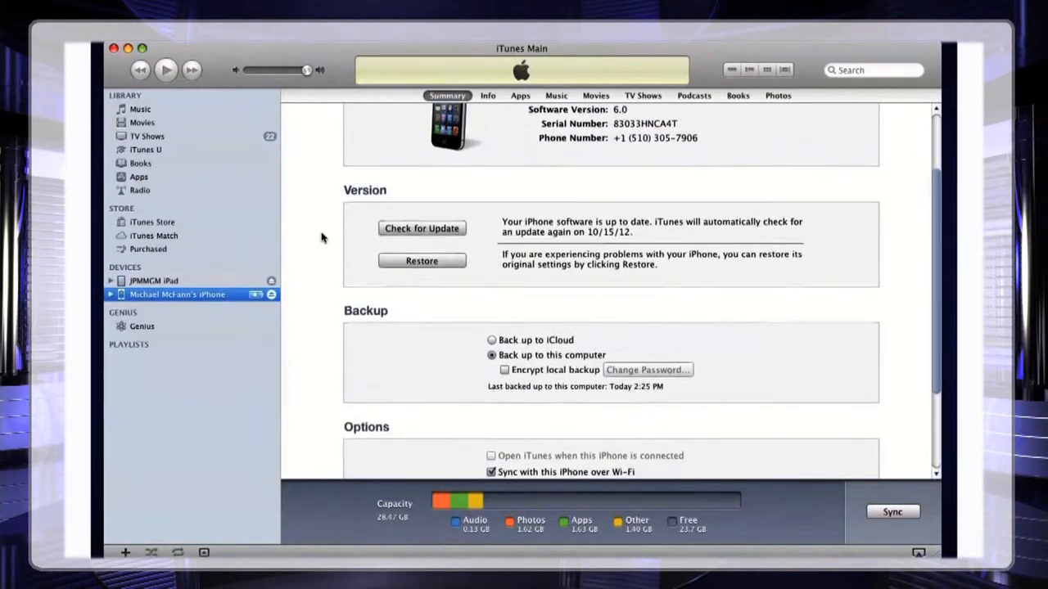
- Toggle a sync option checkbox, such as Wi-Fi syncing, in the iPhone's Options section
click(488, 95)
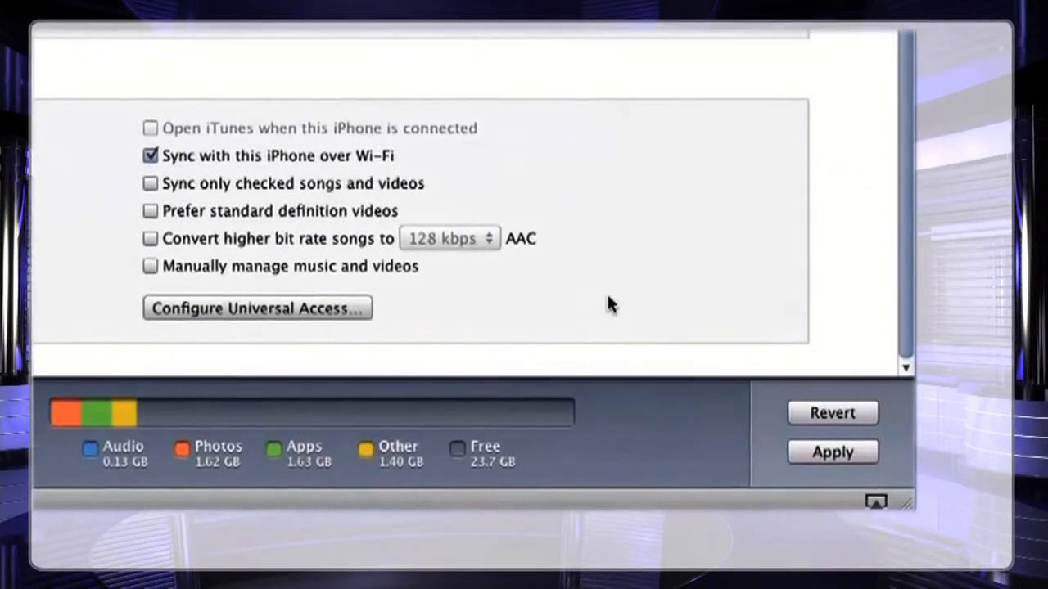
- Apply and confirm the iPhone's changed settings, then sync the iPhone
click(832, 452)
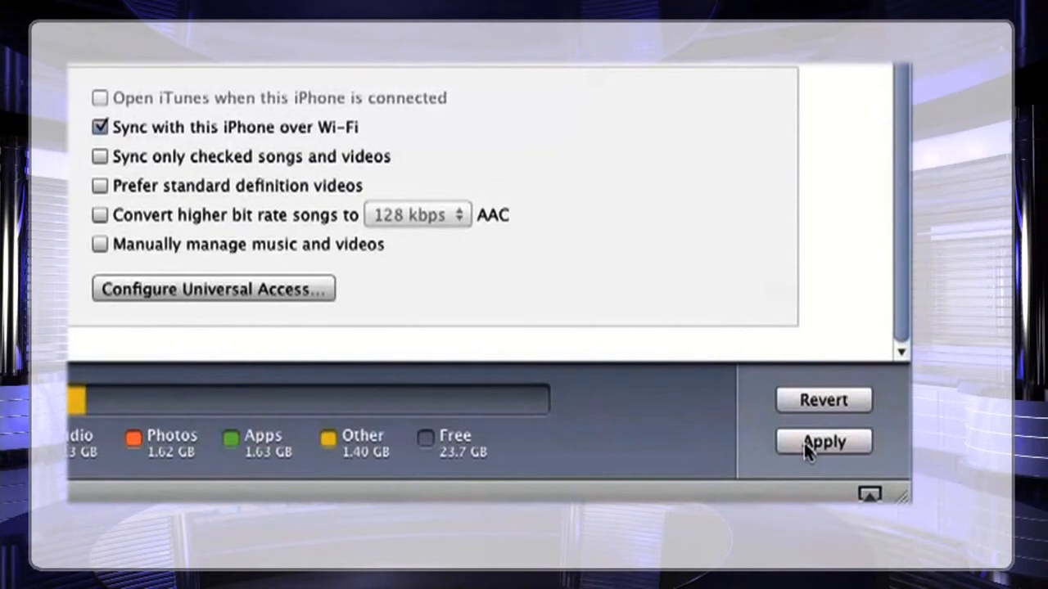
click(823, 440)
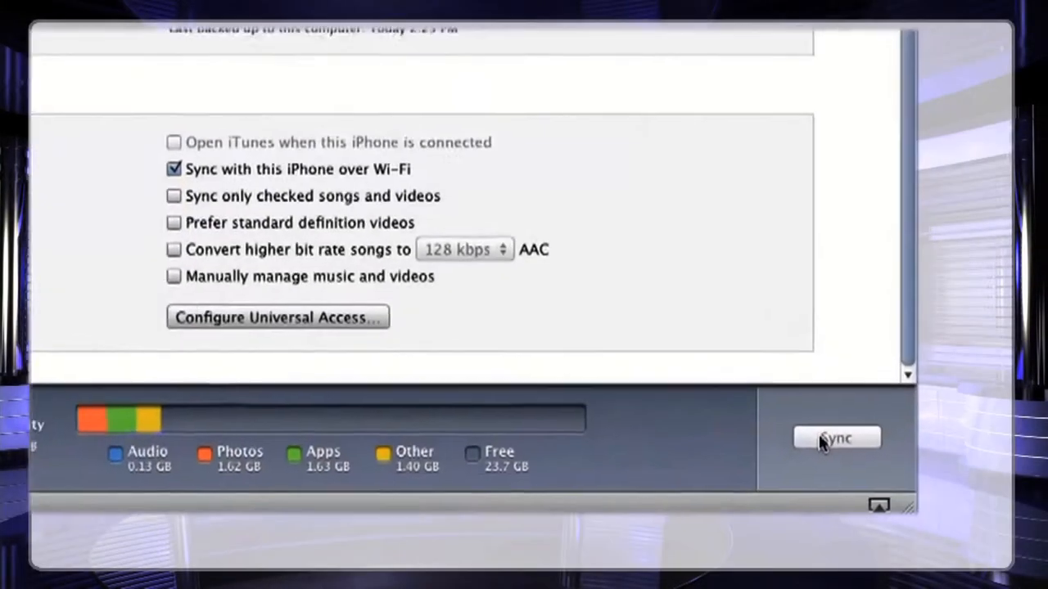
click(836, 438)
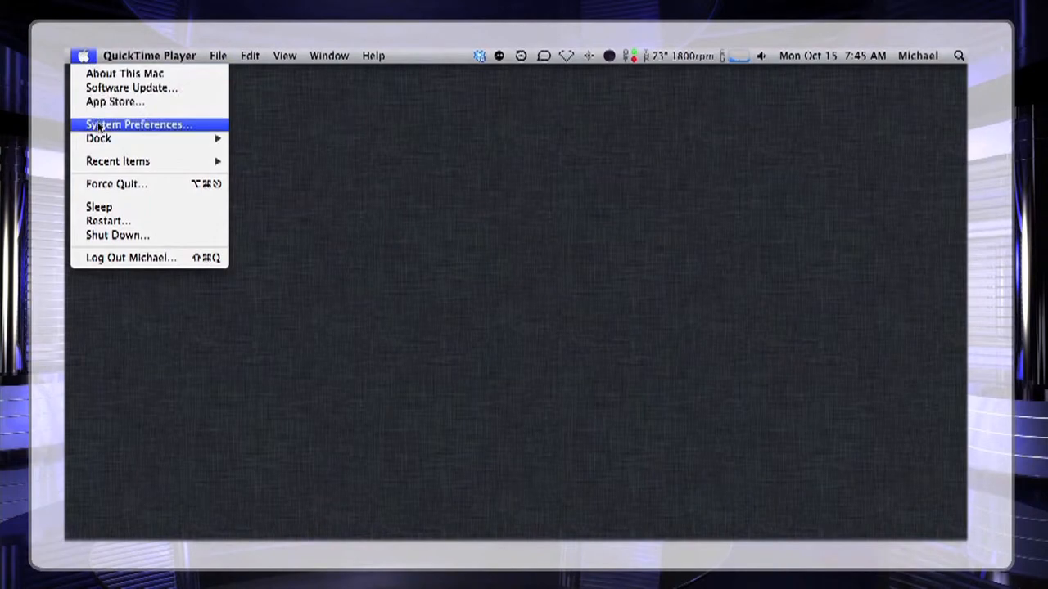
- Open System Preferences on the Mac and launch the iCloud pane
click(138, 125)
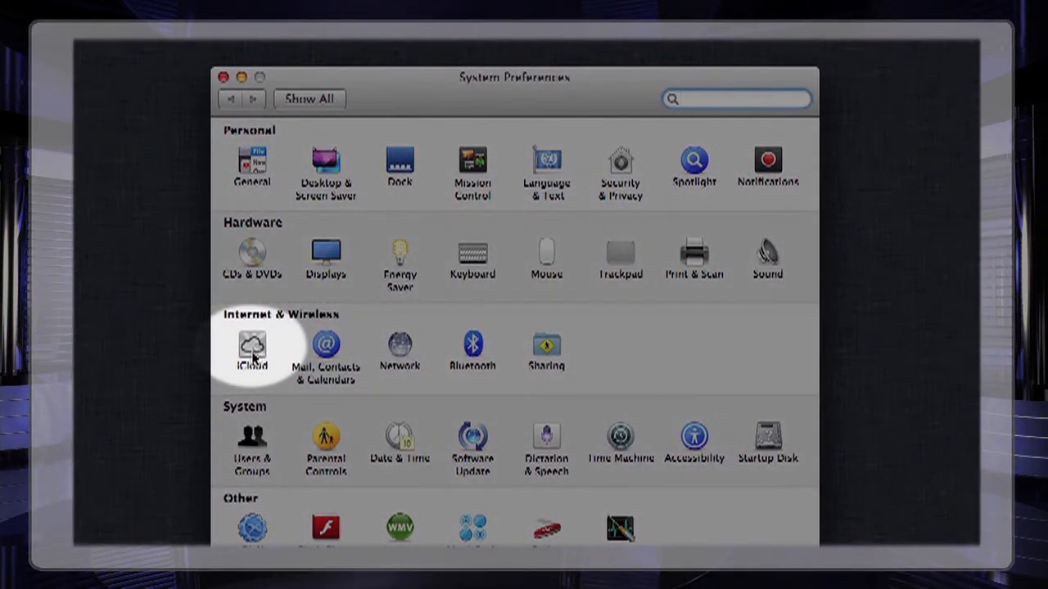
click(252, 348)
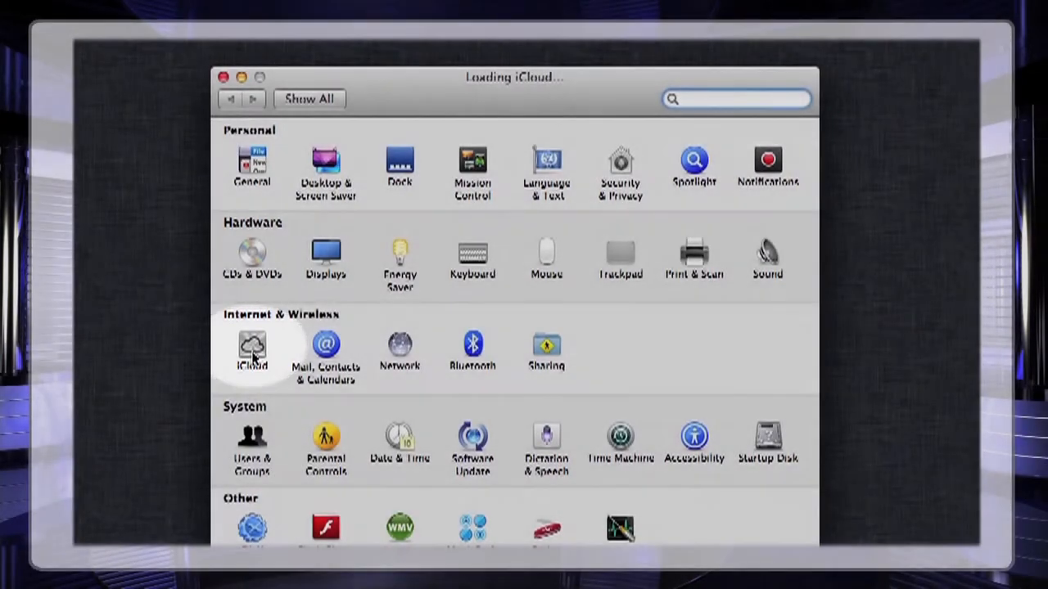
click(251, 348)
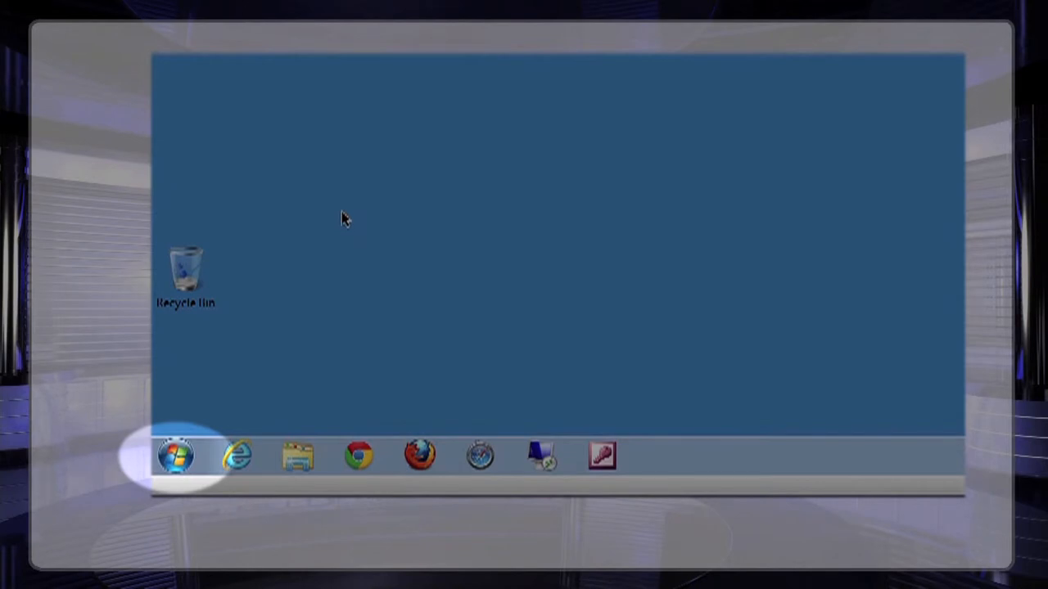
- Open the iCloud item from the Windows Start menu's Control Panel
click(177, 455)
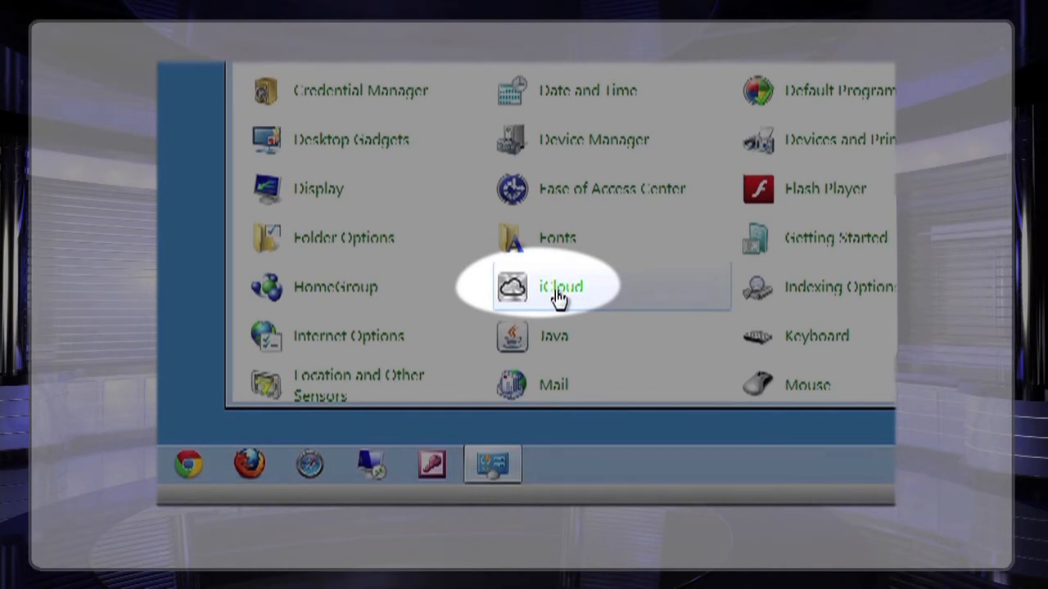
double_click(560, 287)
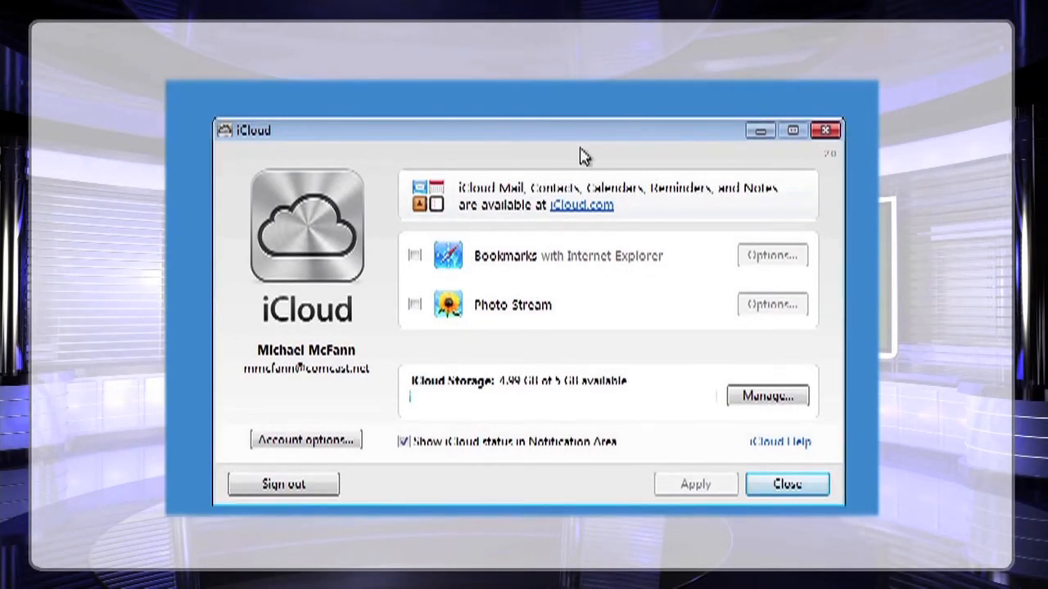
mouse_move(422, 362)
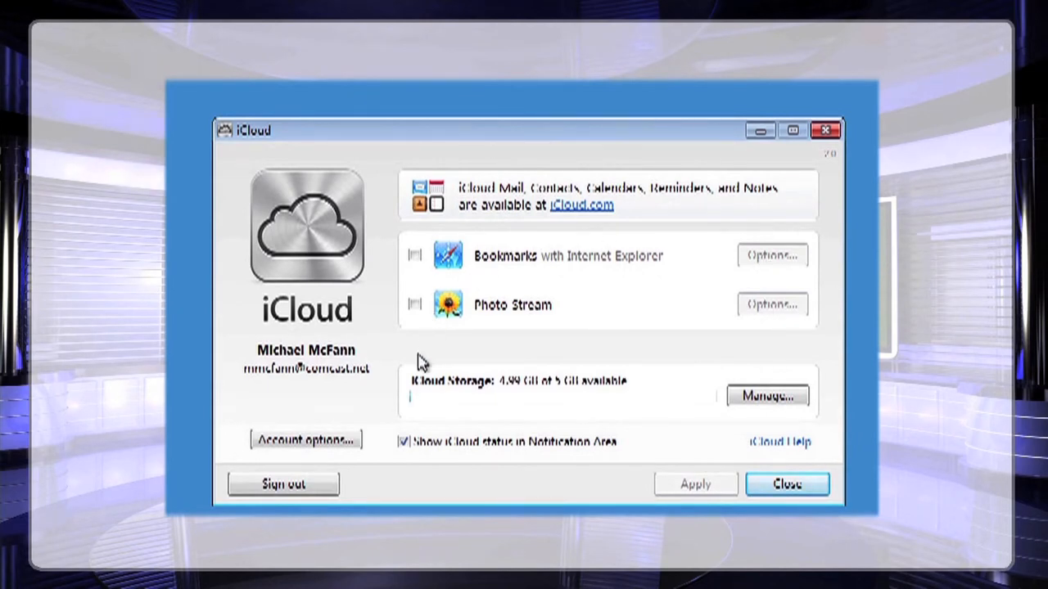
mouse_move(448, 481)
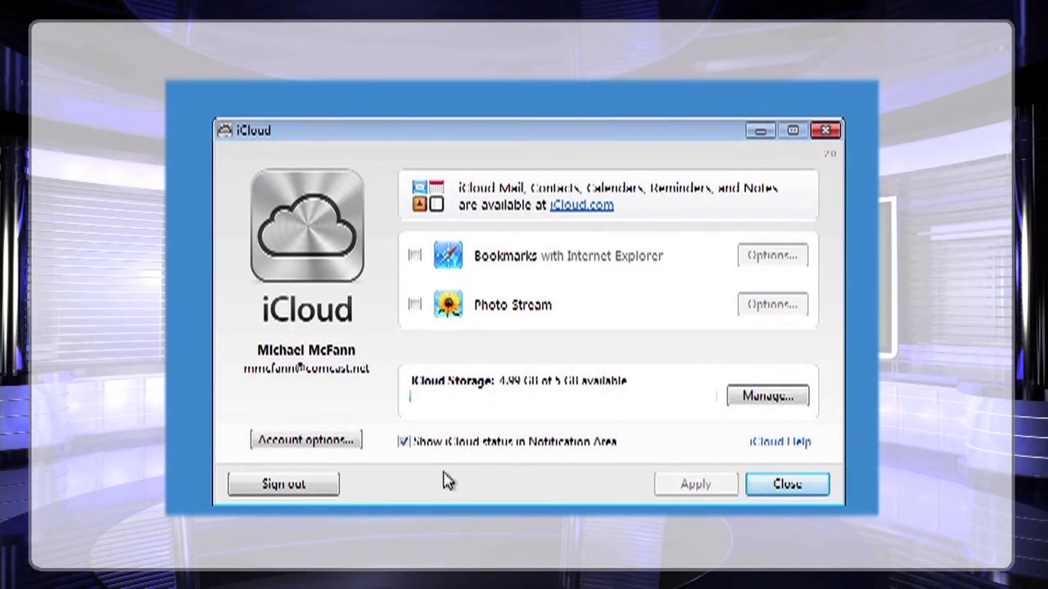
mouse_move(581, 204)
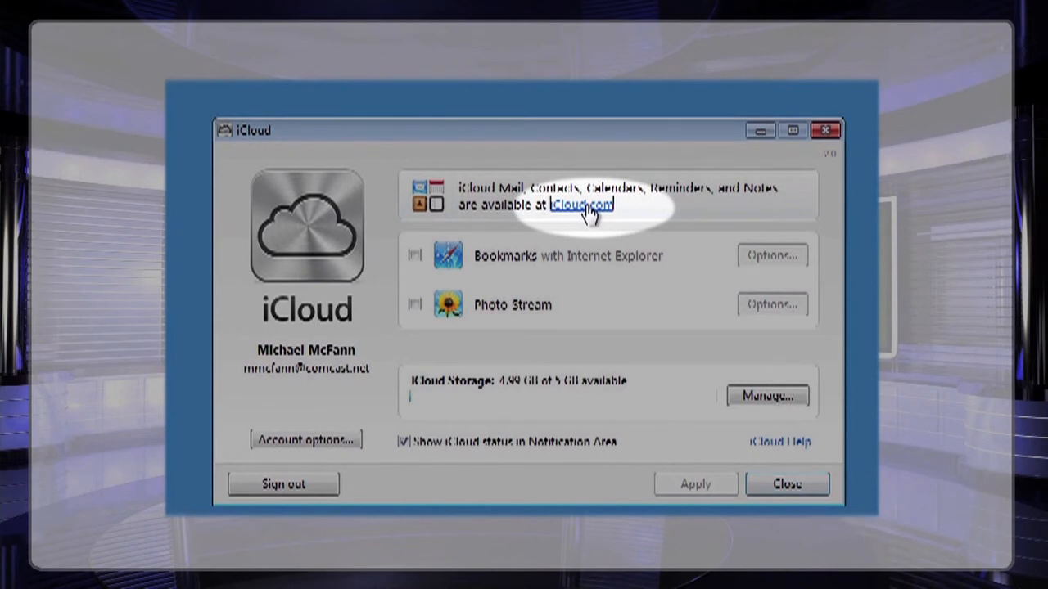
- Follow the iCloud.com link from the iCloud for Windows panel to the website
click(581, 204)
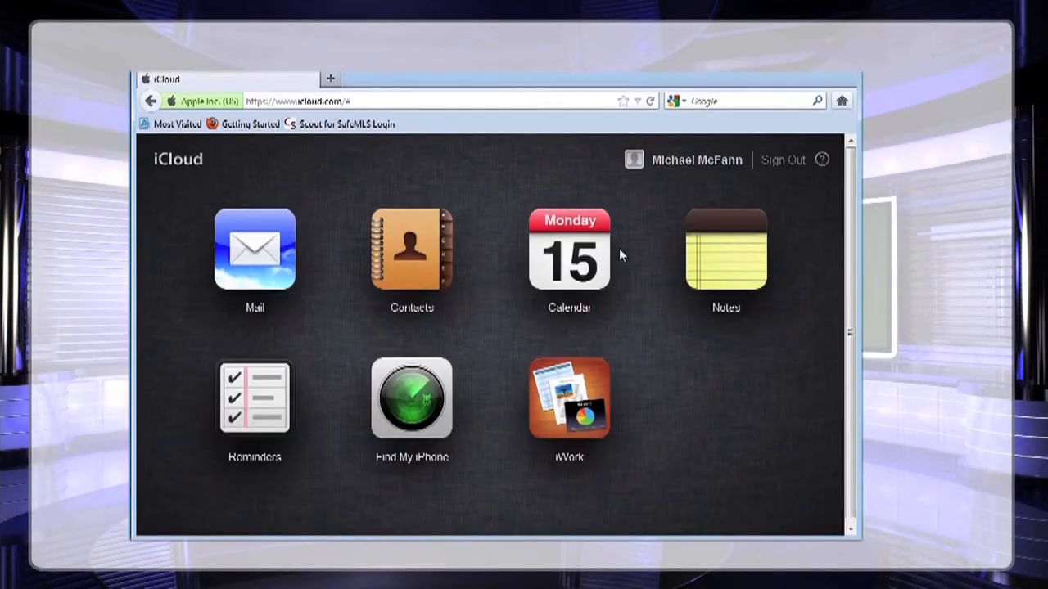